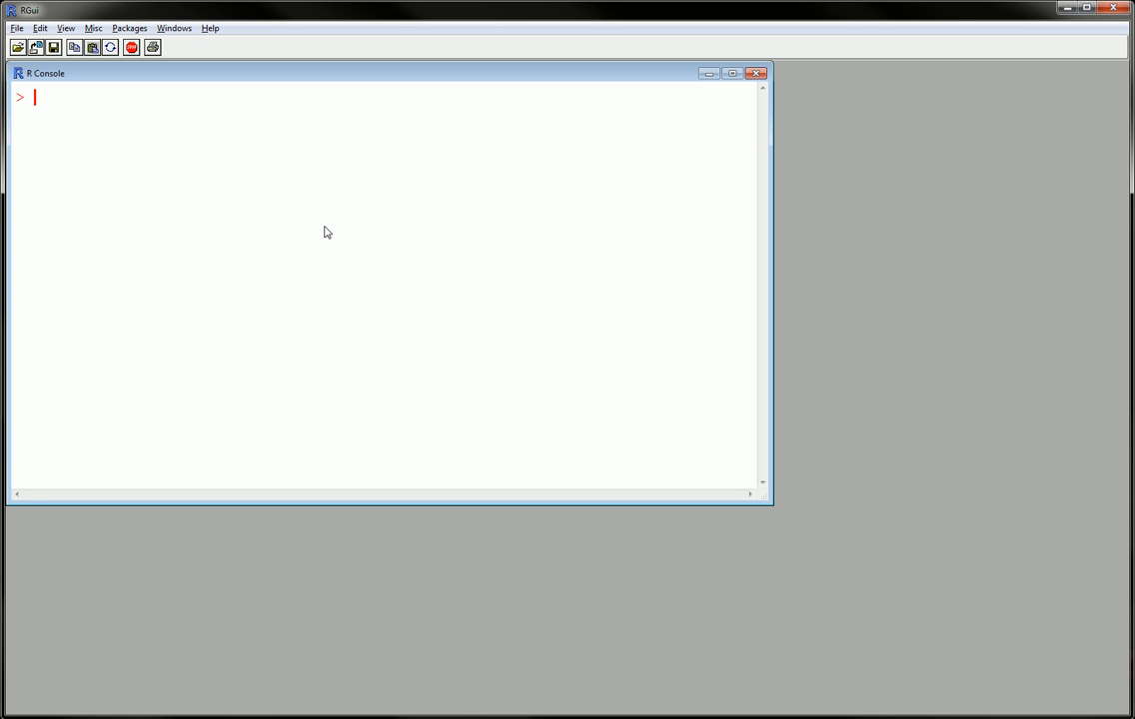
- Load the CHFLS dataset with data(CHFLS) and print its first six rows with head()
text(data)
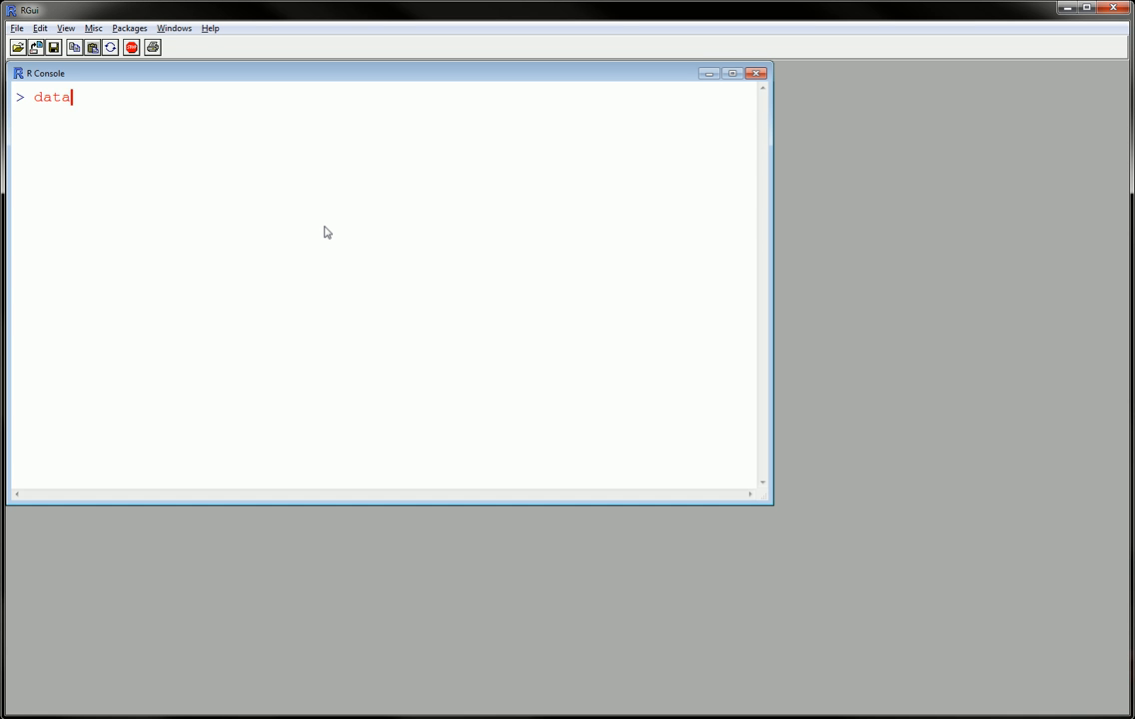
text((CHF)
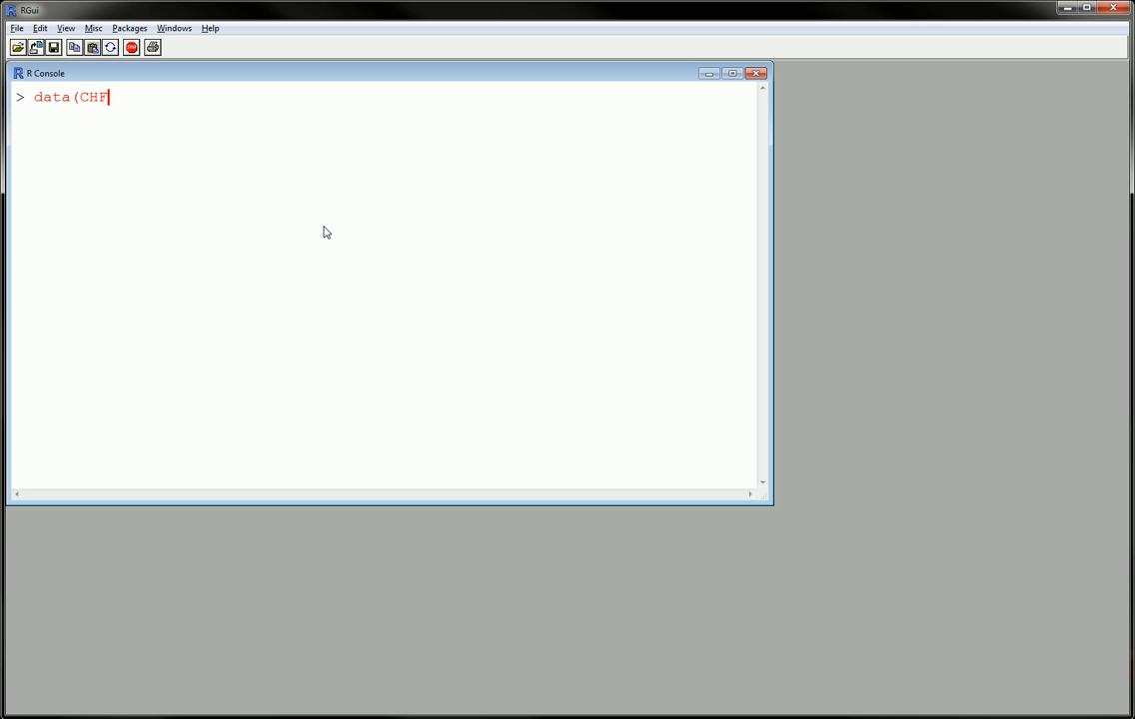
text(LS))
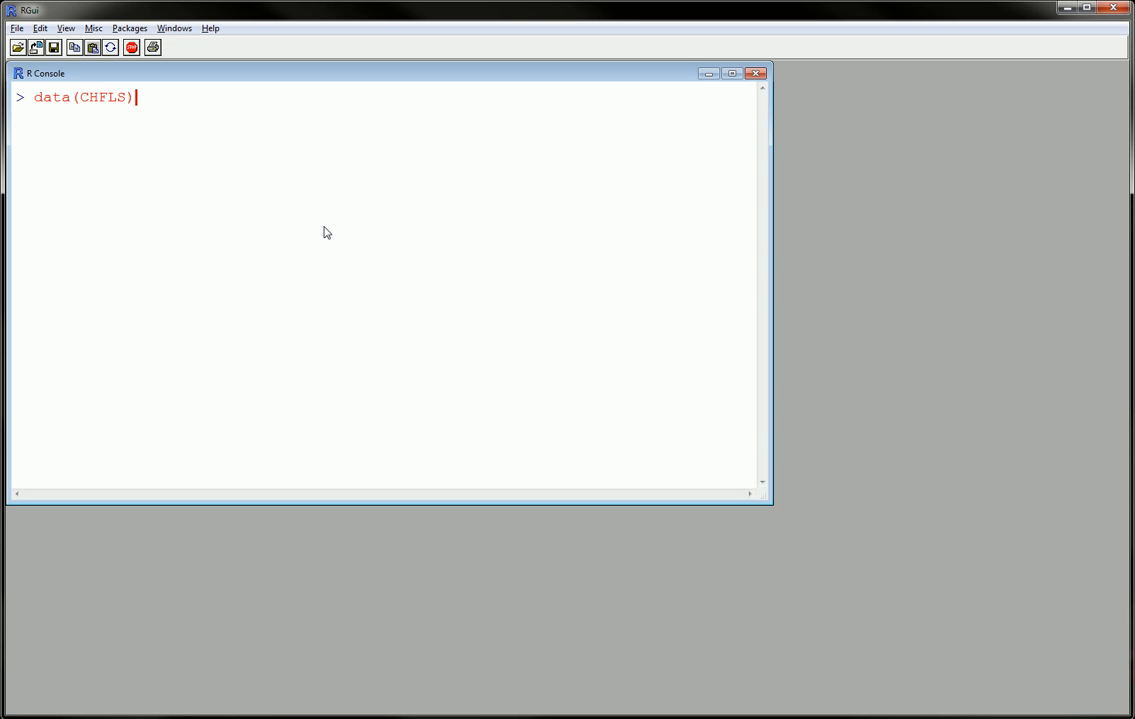
text(he)
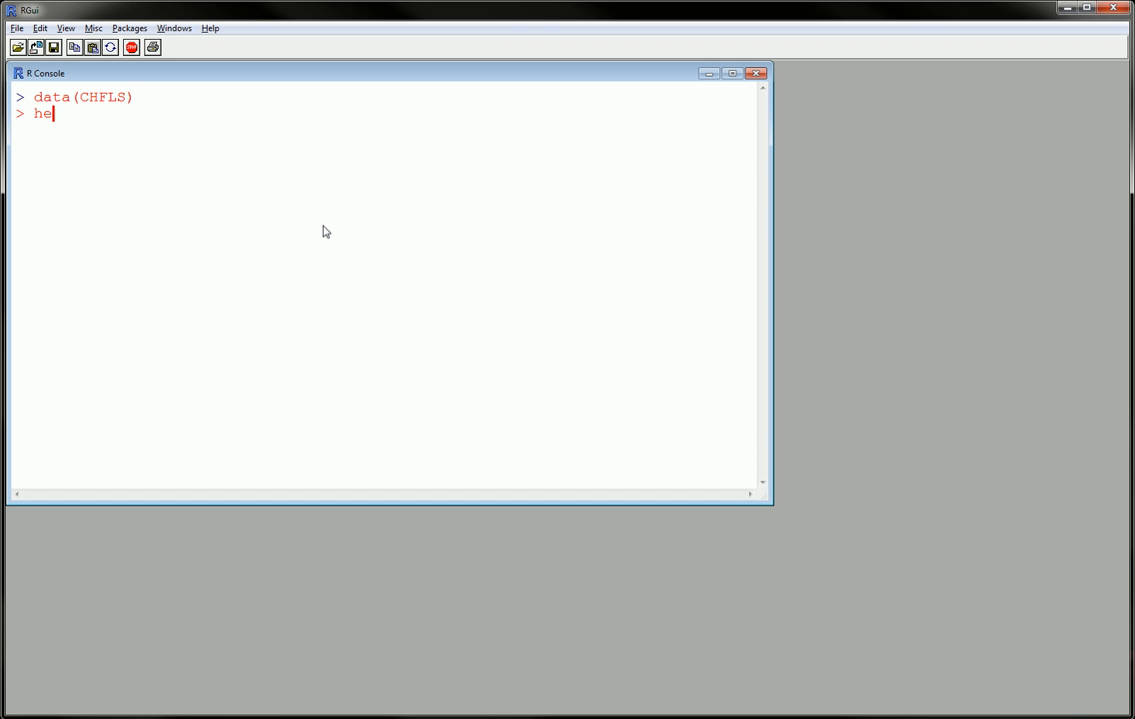
text(ad)
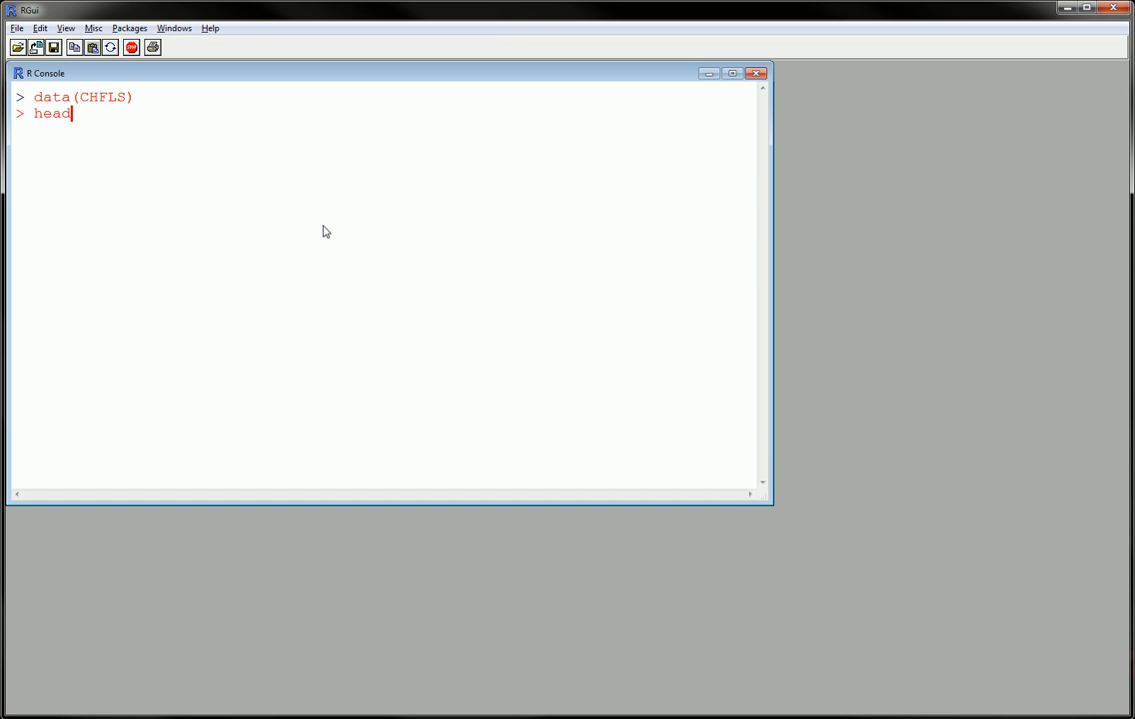
text((CHFLS)
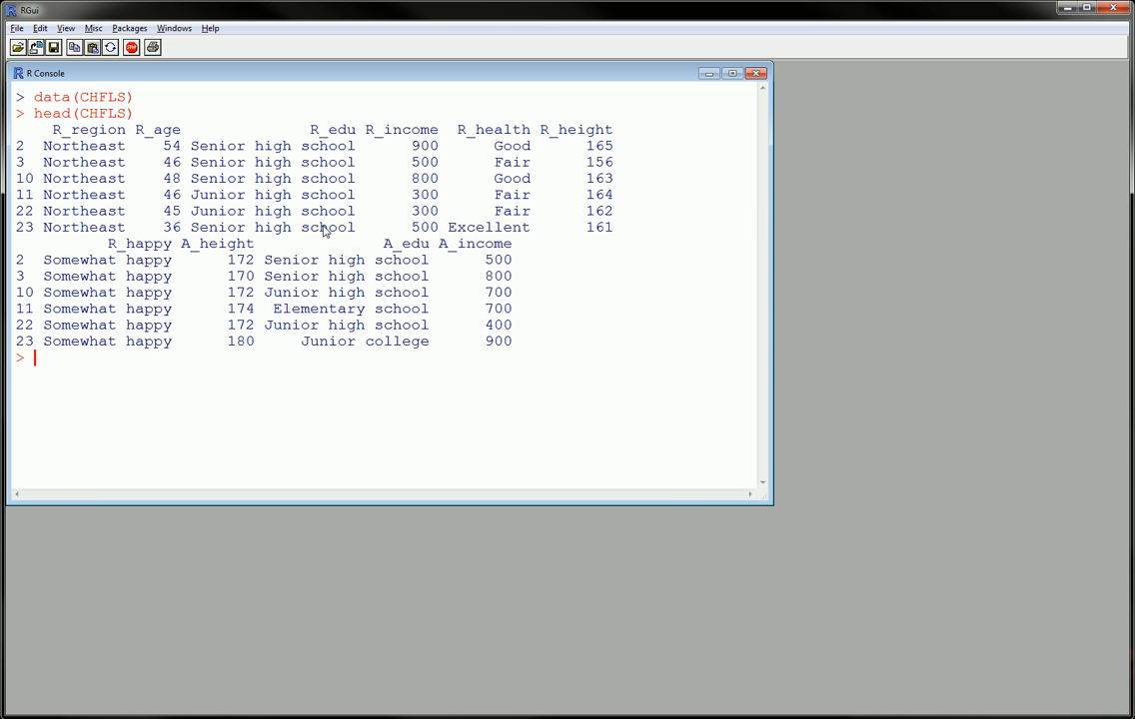
- Run str(CHFLS), showing 1534 observations of 10 variables
text(st)
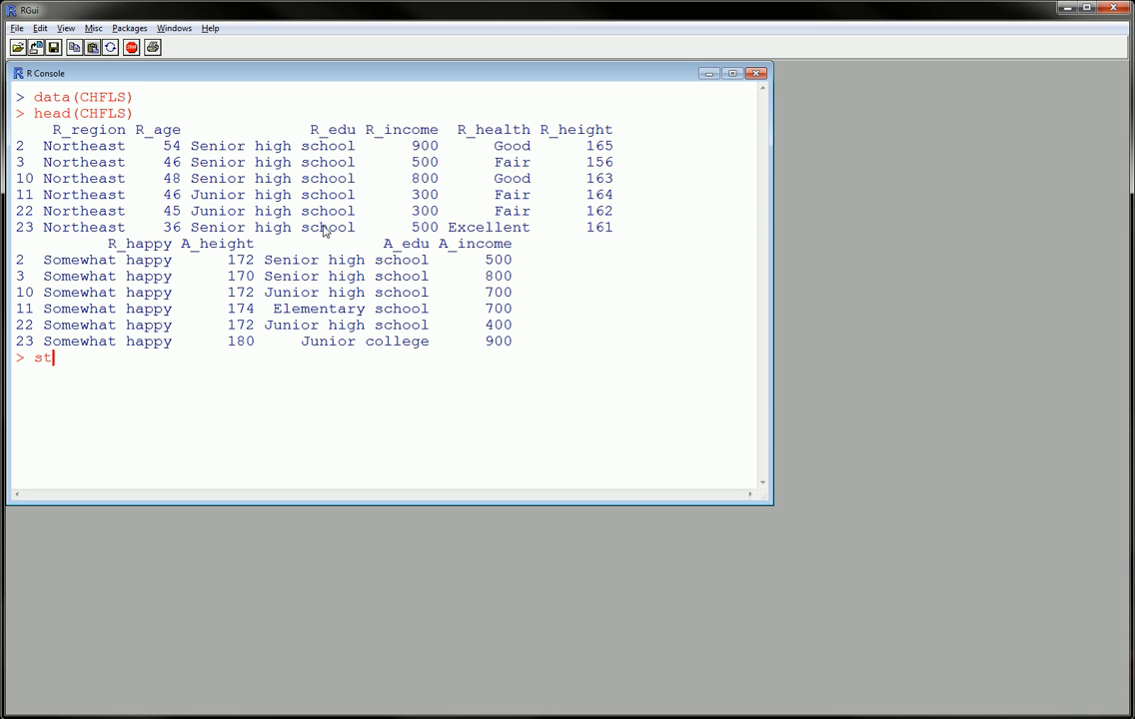
text(r(CH)
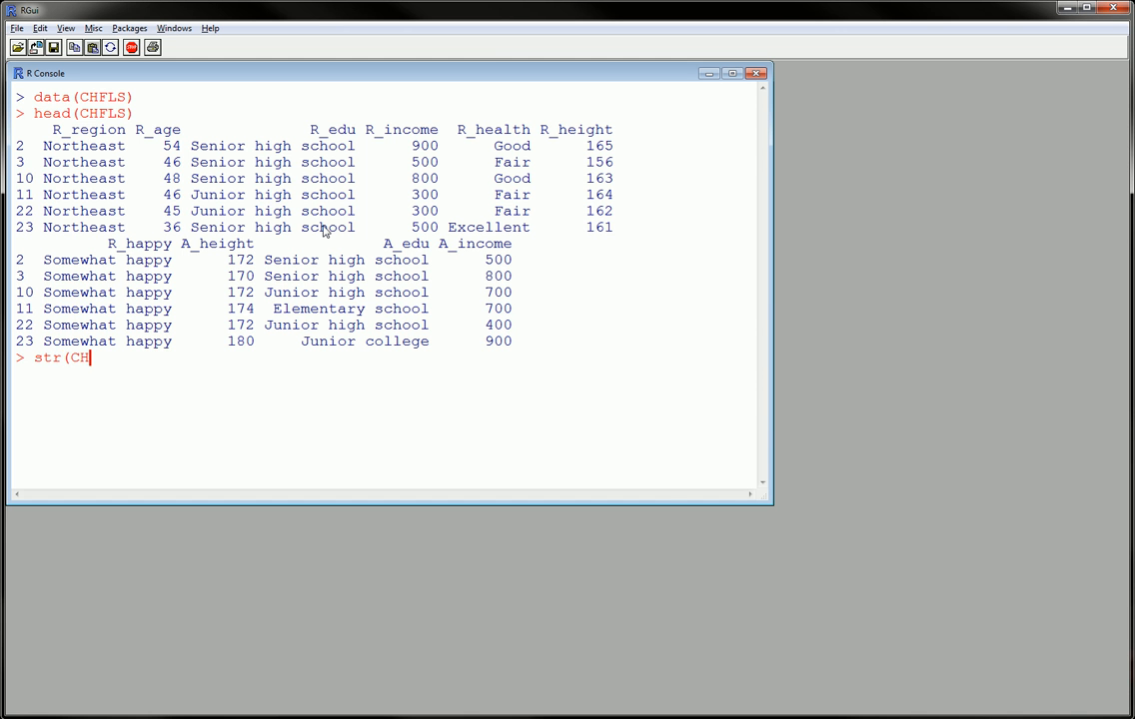
key(Return)
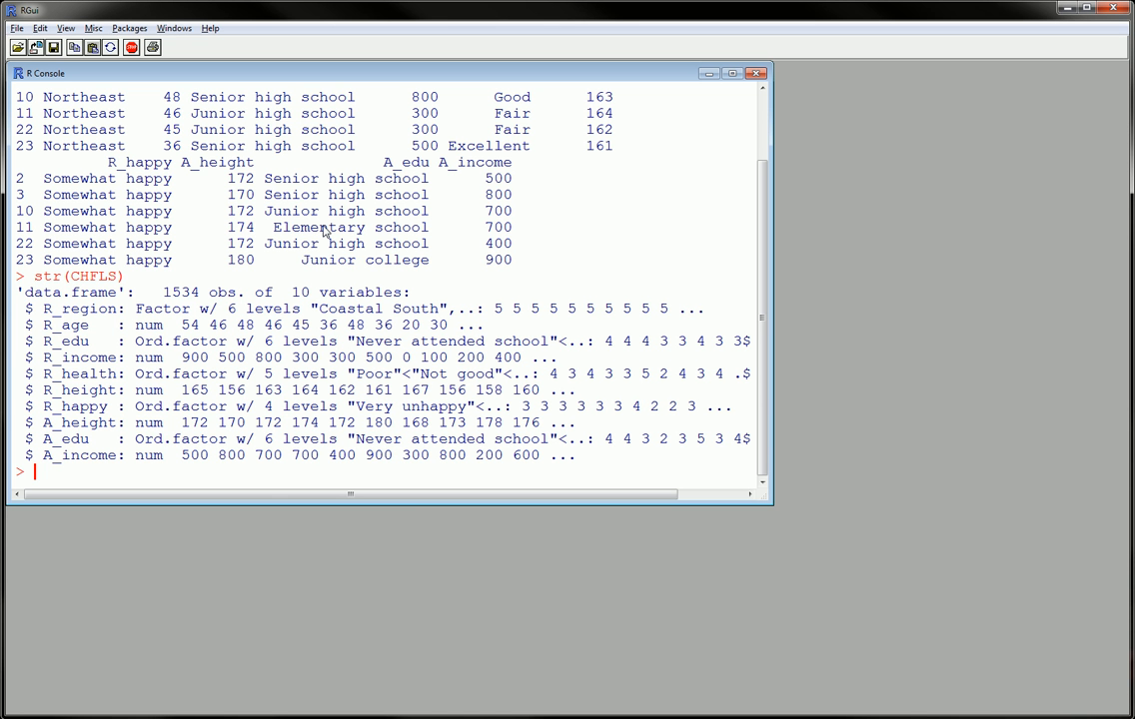
- Compute mean(CHFLS$R_income) = 617.0013 and var(CHFLS$R_income) = 562141.8, fixing a typo
text(mean ()
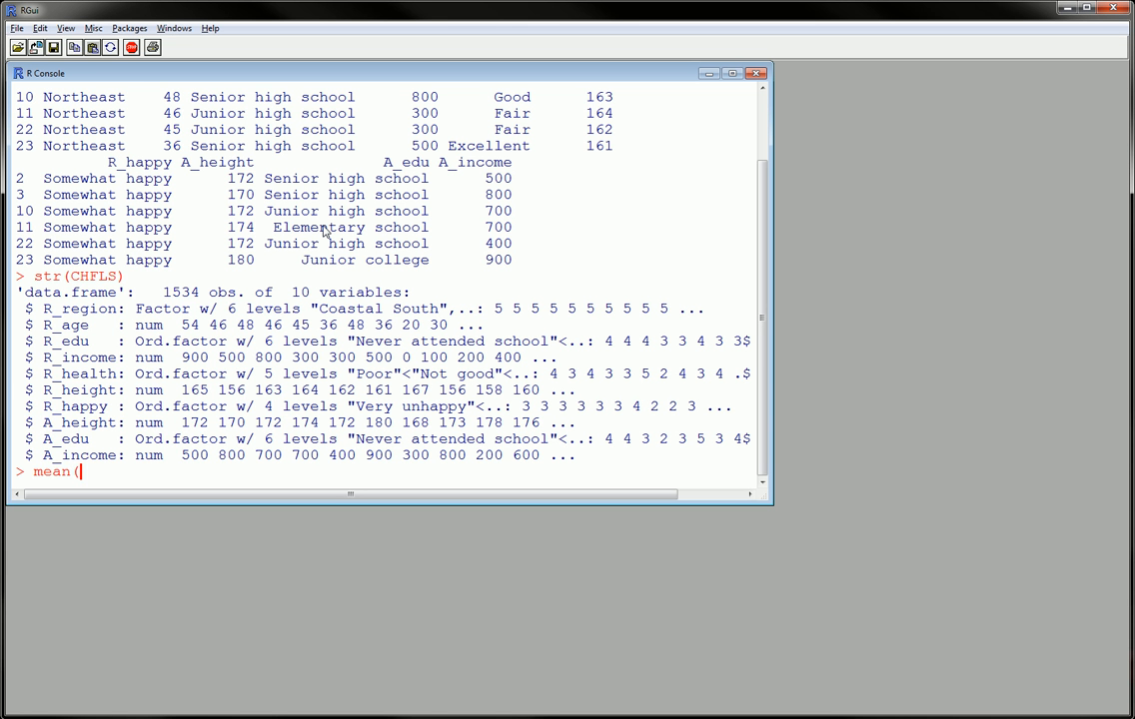
text(R)
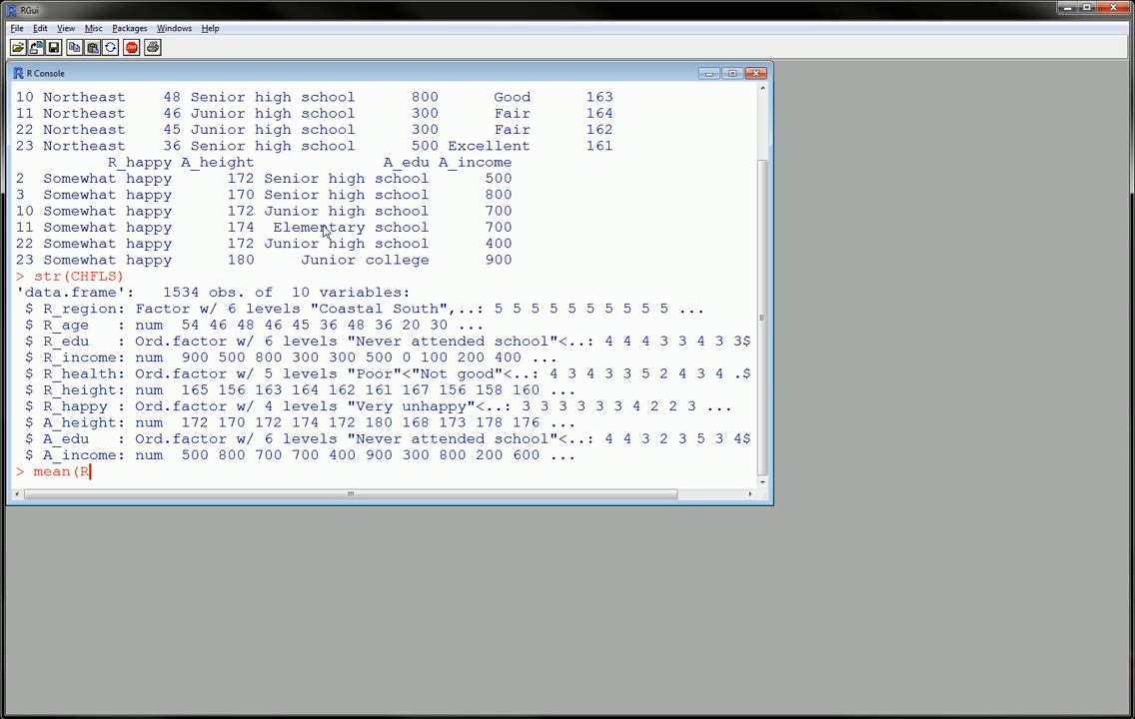
text(_u)
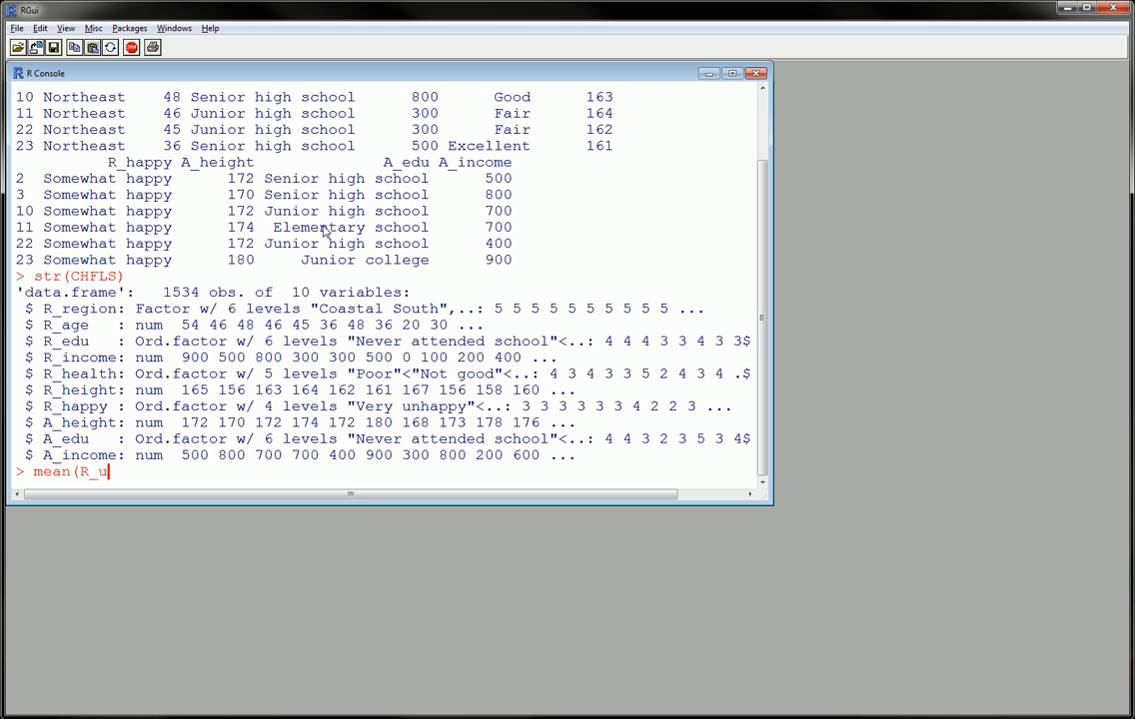
text(in)
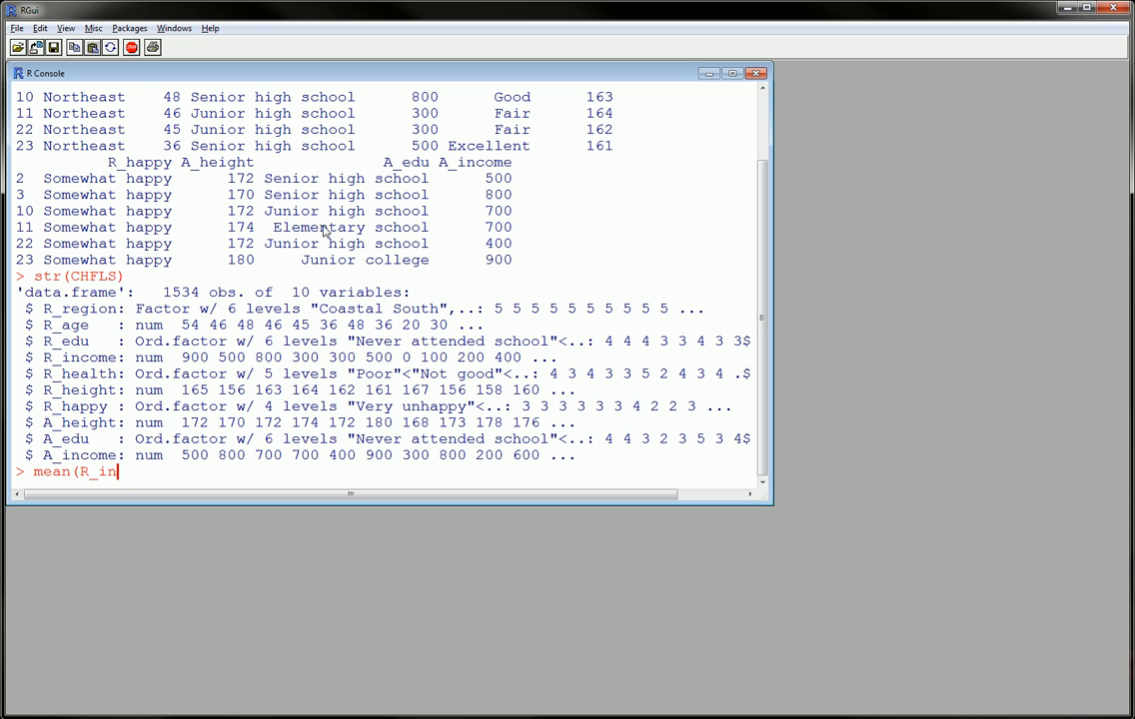
key(BackSpace)
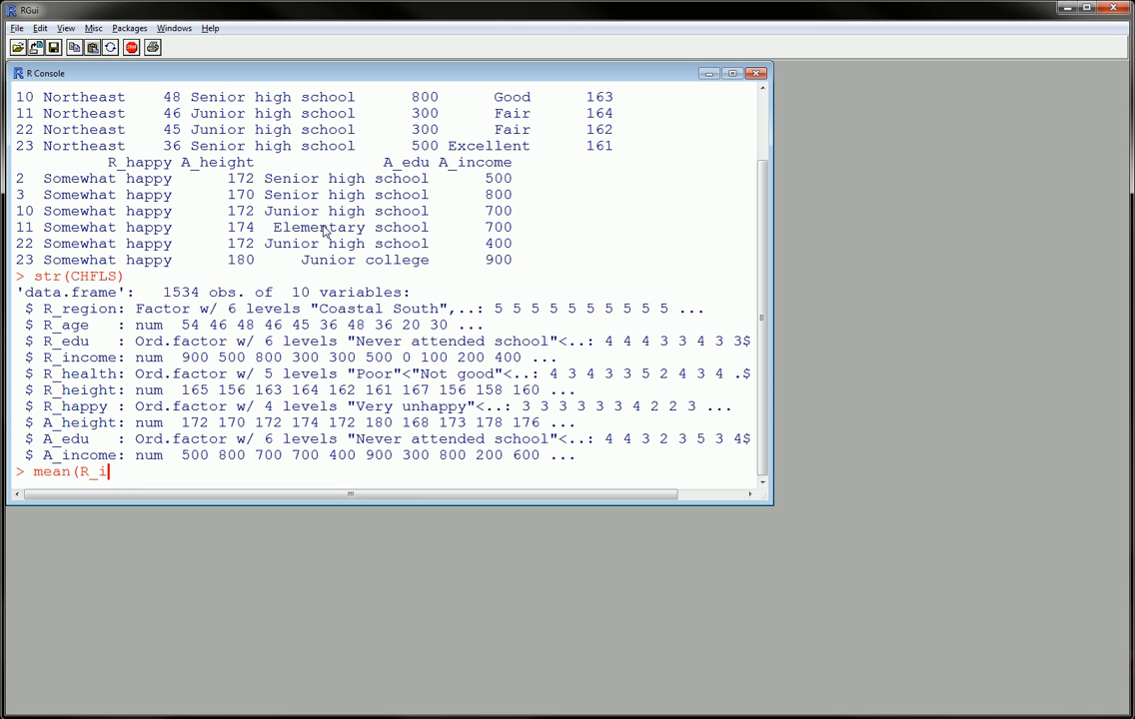
key(BackSpace)
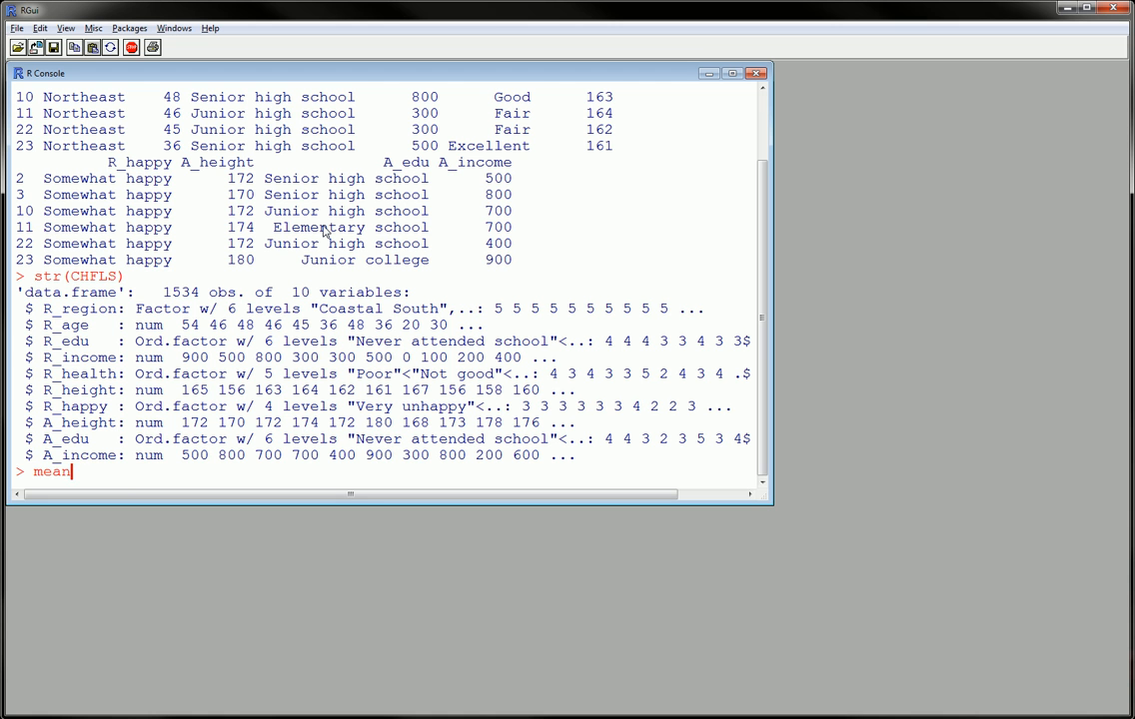
text((CH)
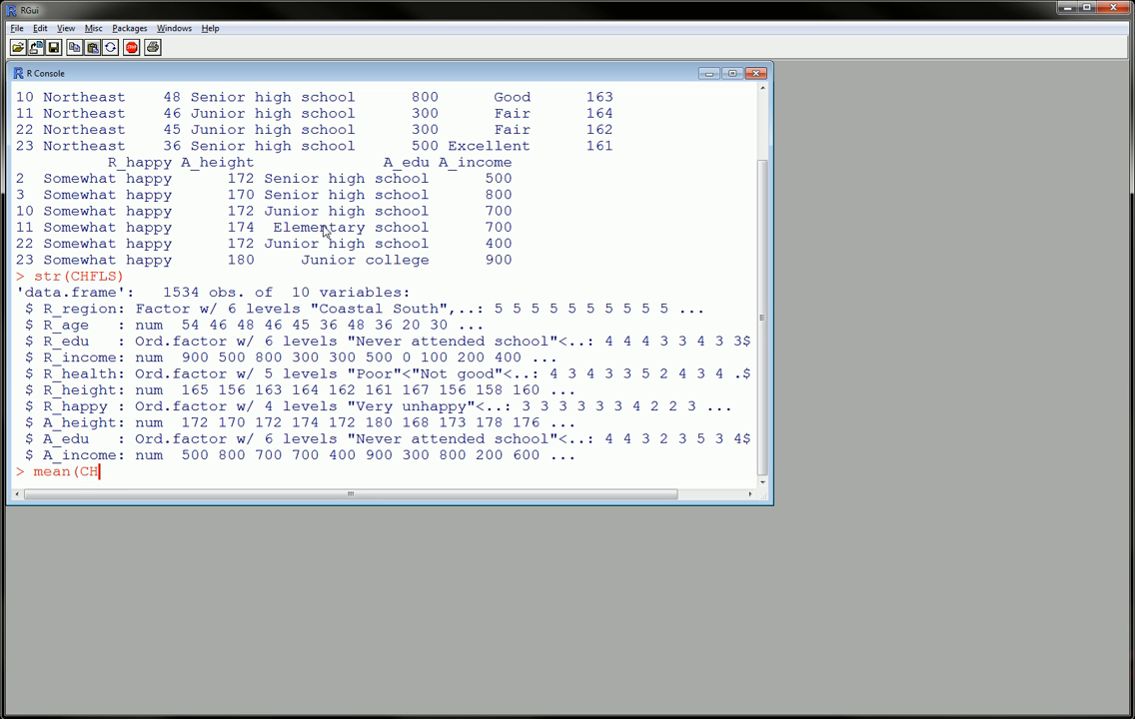
text(FLS$)
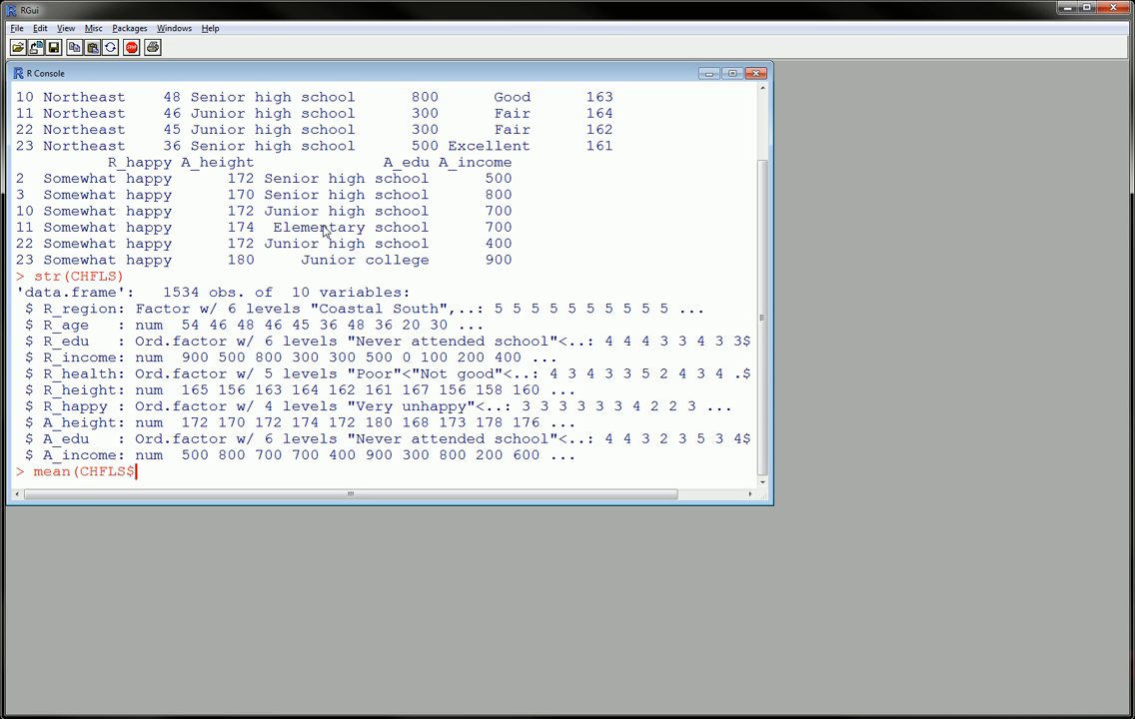
text(R_)
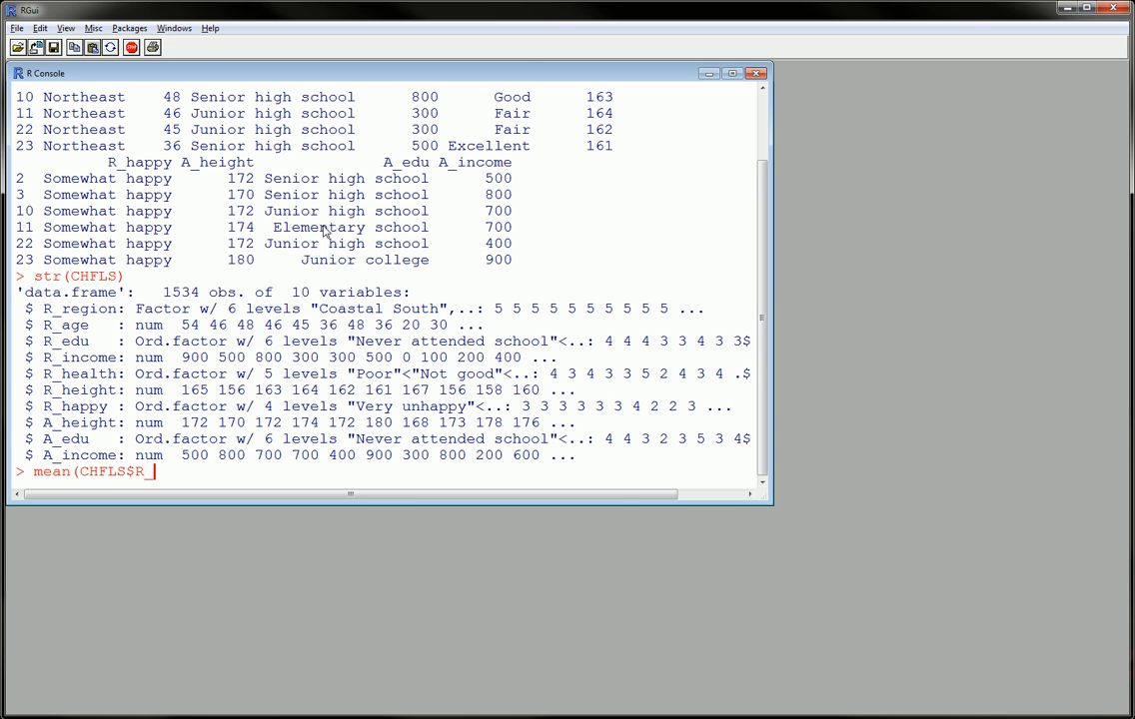
text(income))
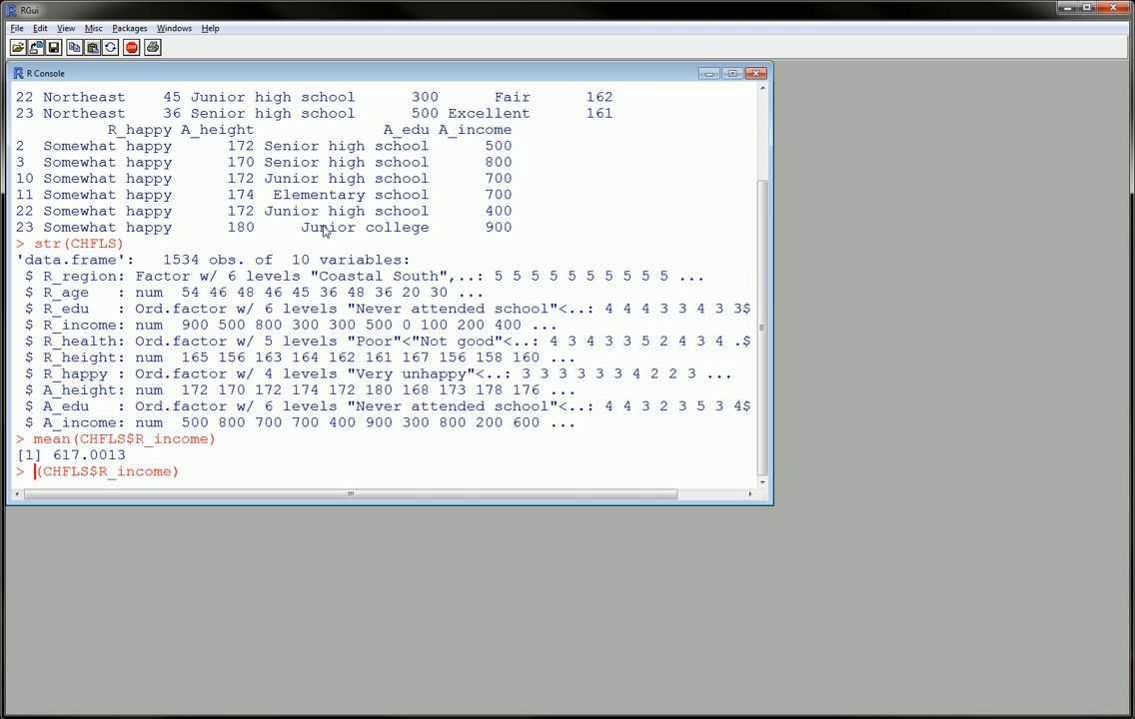
text(var(CHFLS$R_income))
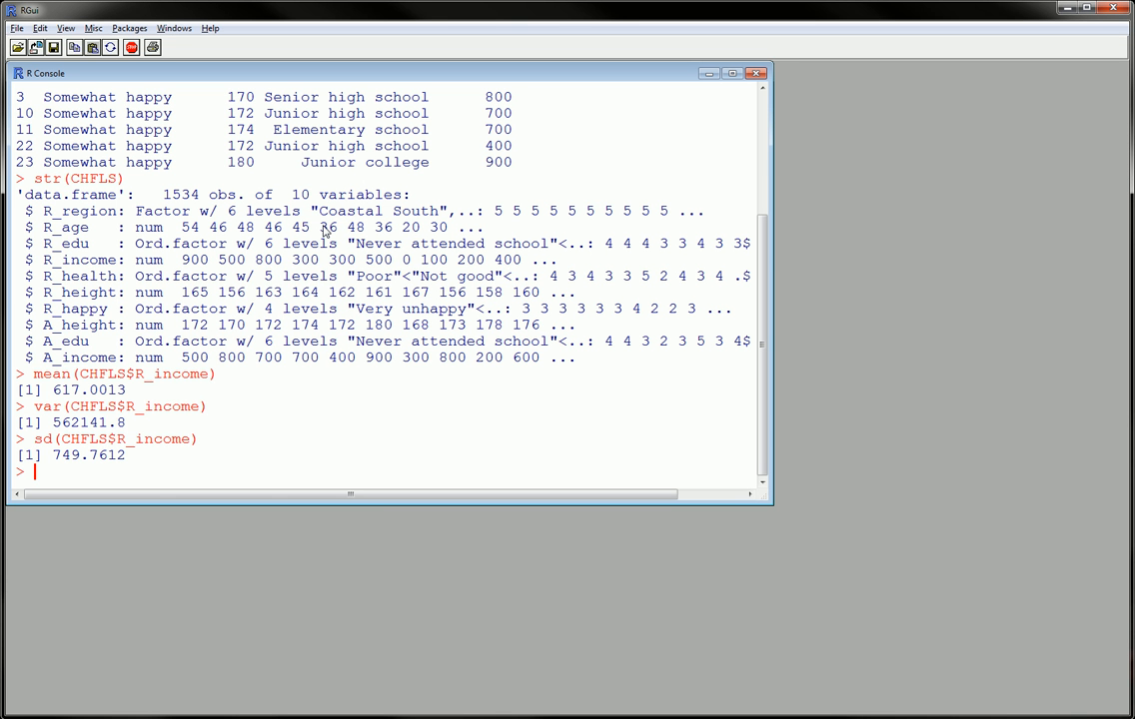
mouse_move(120, 317)
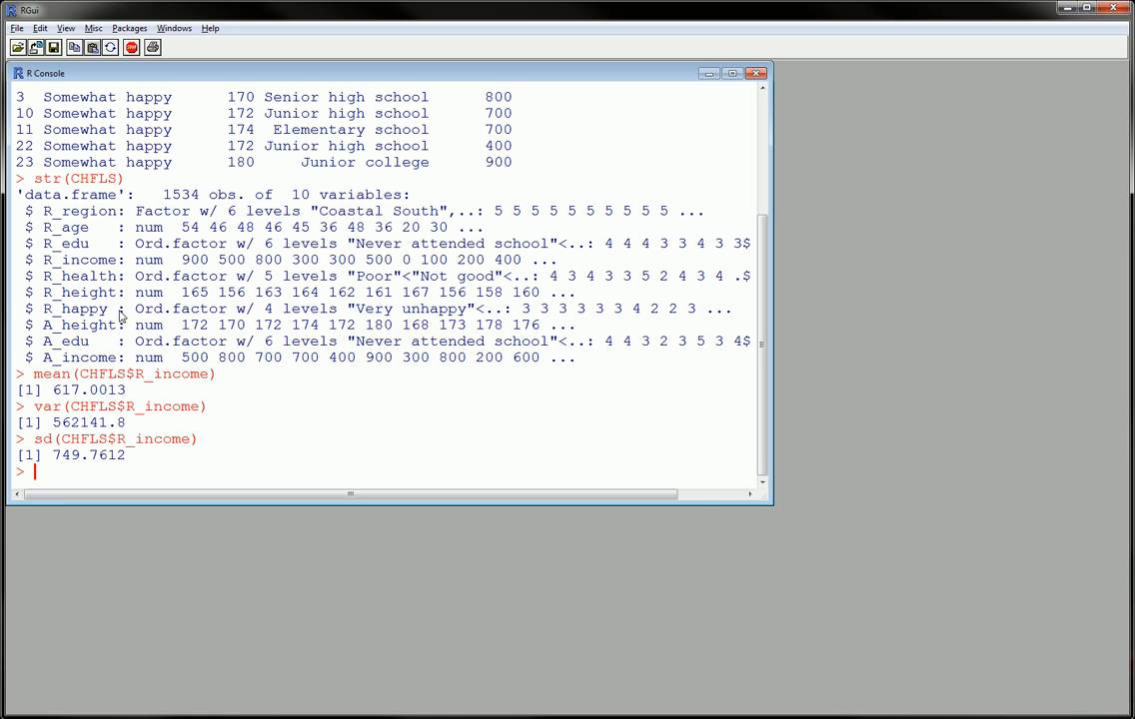
mouse_move(119, 294)
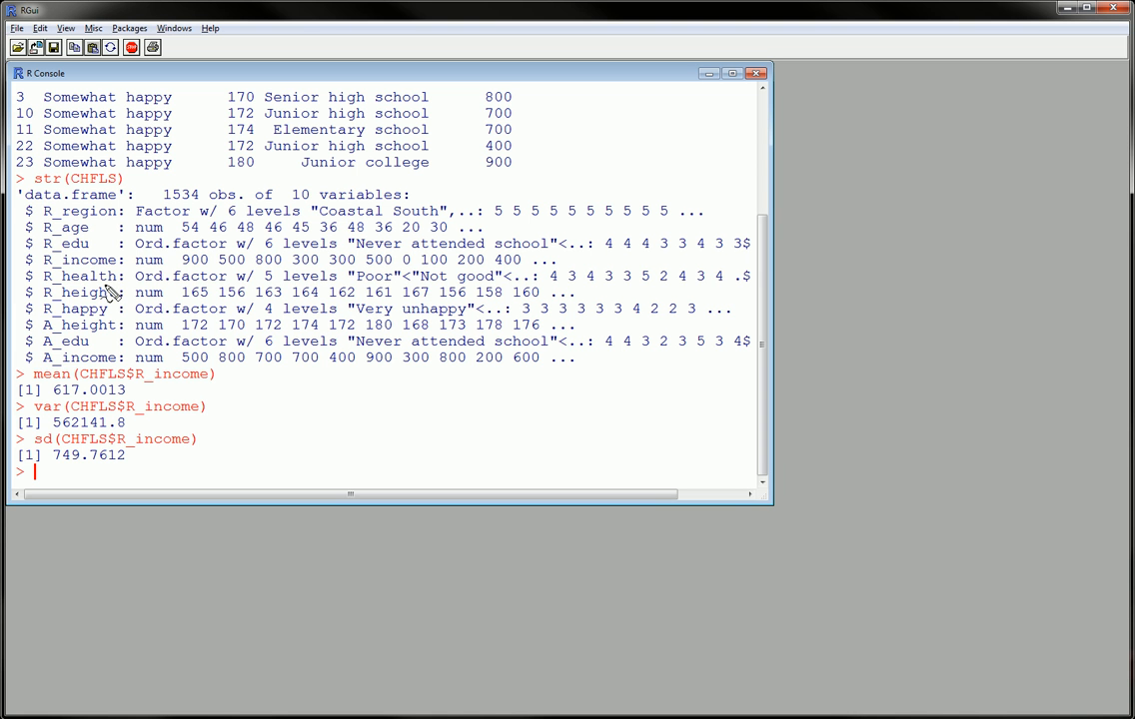
mouse_move(70, 293)
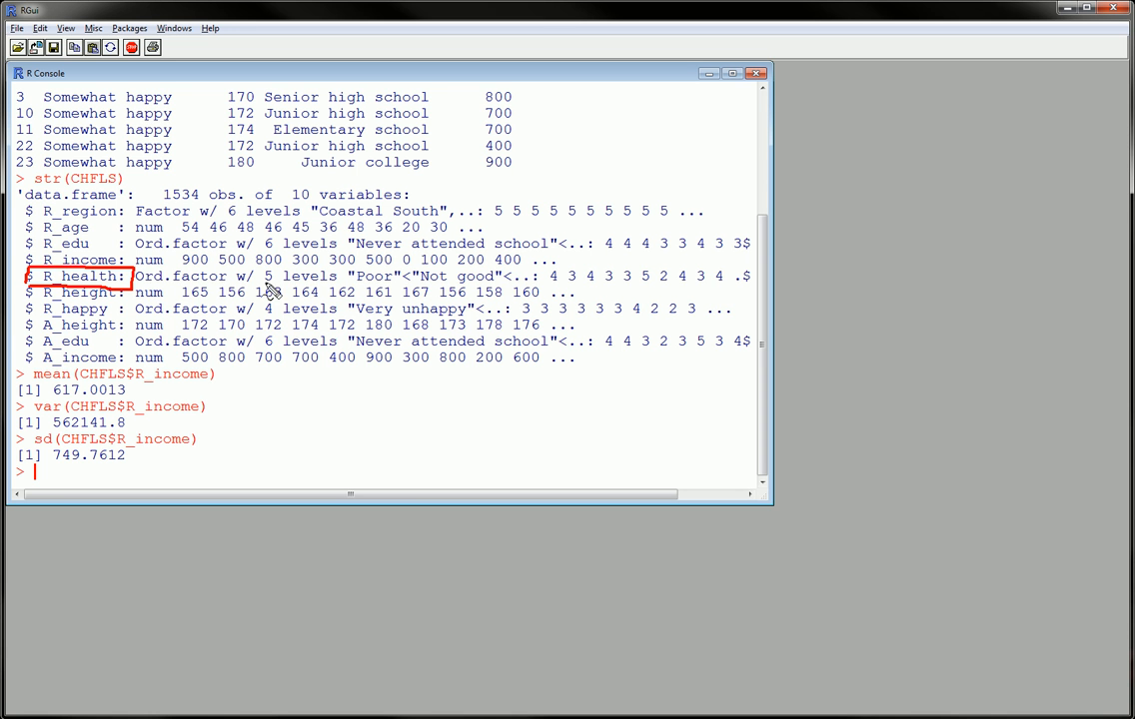
mouse_move(369, 289)
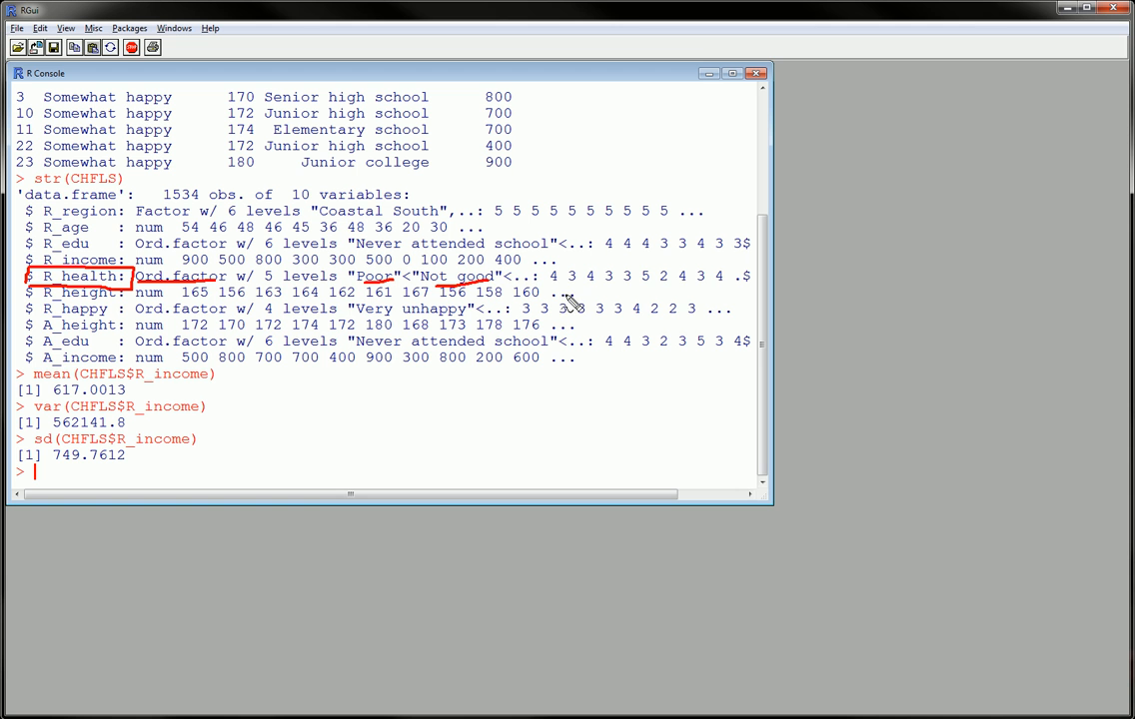
mouse_move(654, 327)
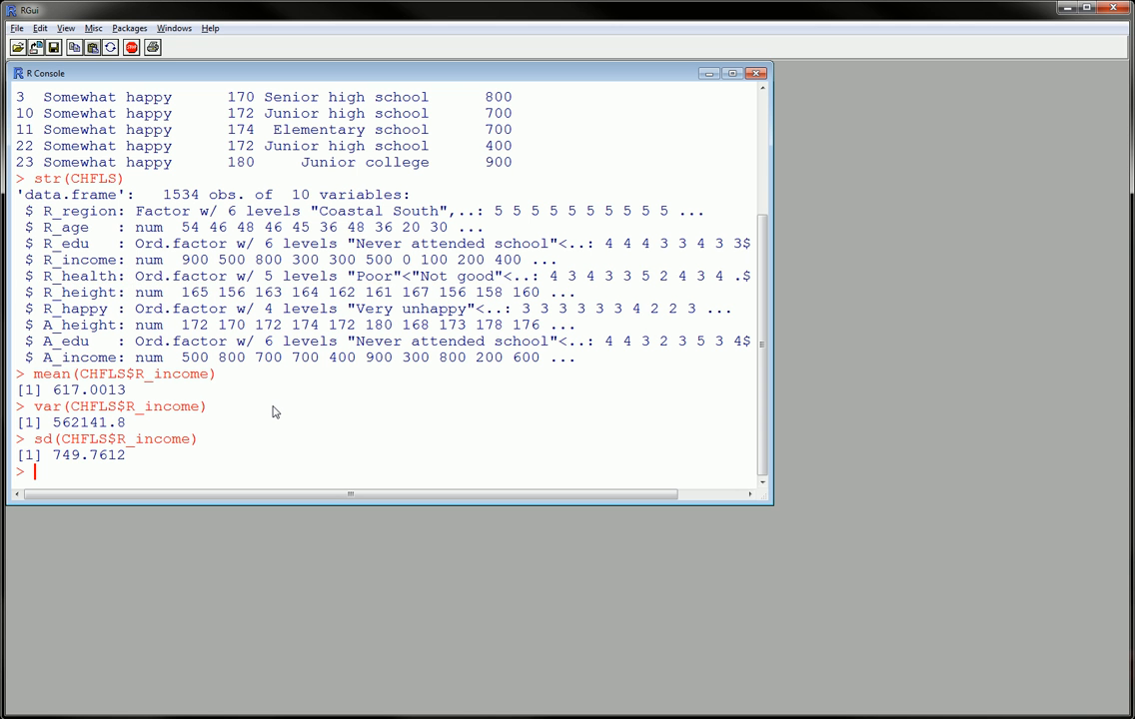
- Run tapply(CHFLS$R_income, CHFLS$R_health, mean), giving Poor 338.0 through Excellent 613.8
text(ta)
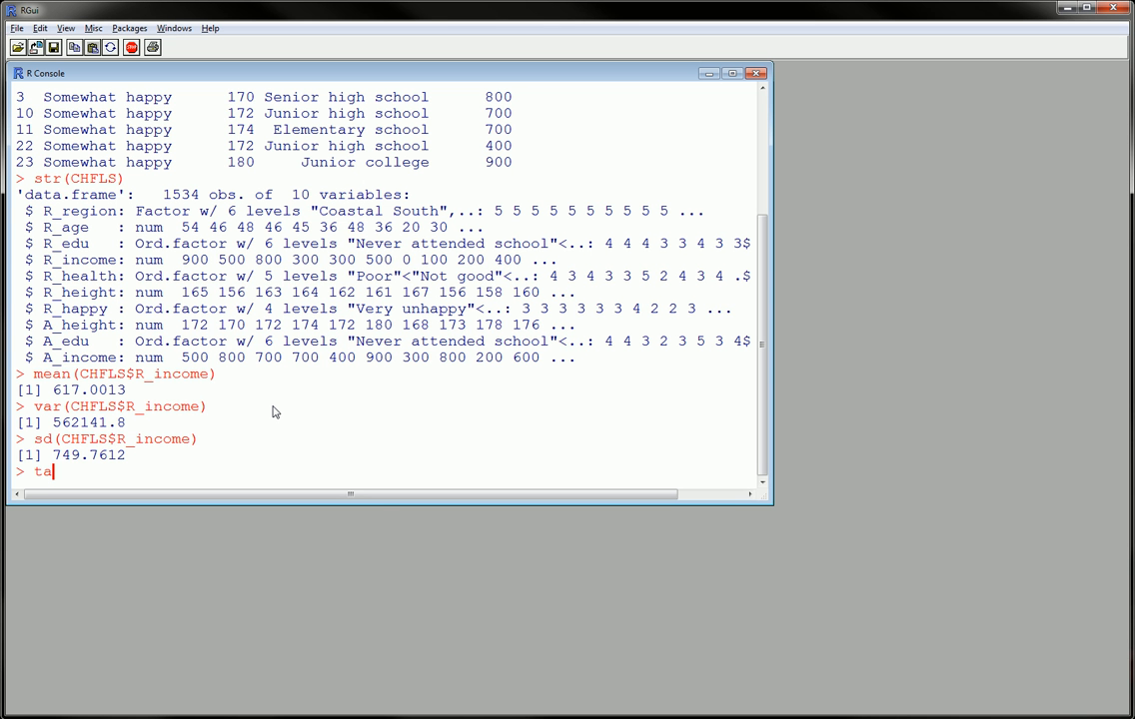
text(pply()
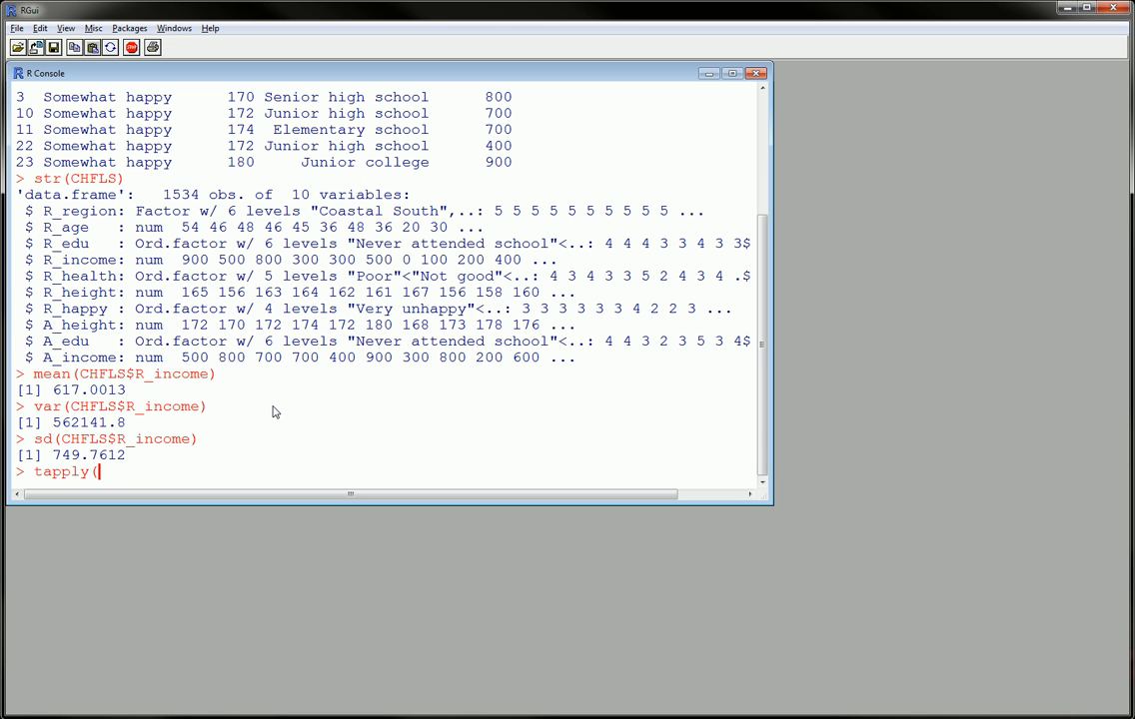
text(CHFLS)
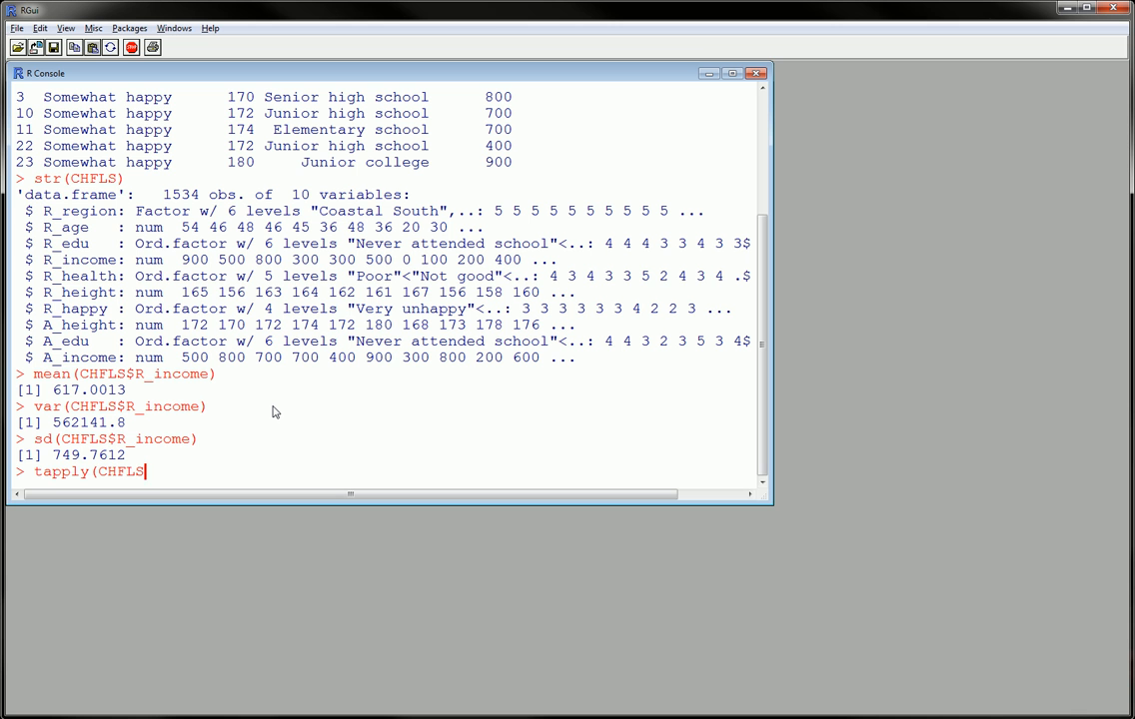
text($)
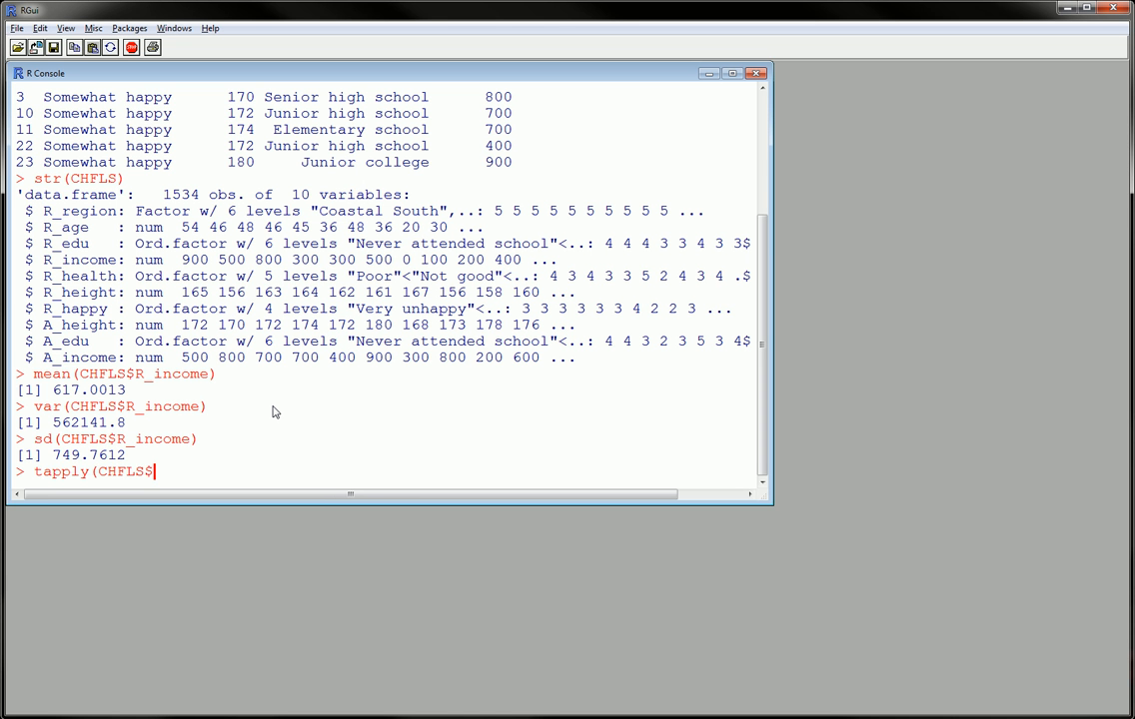
text(R)
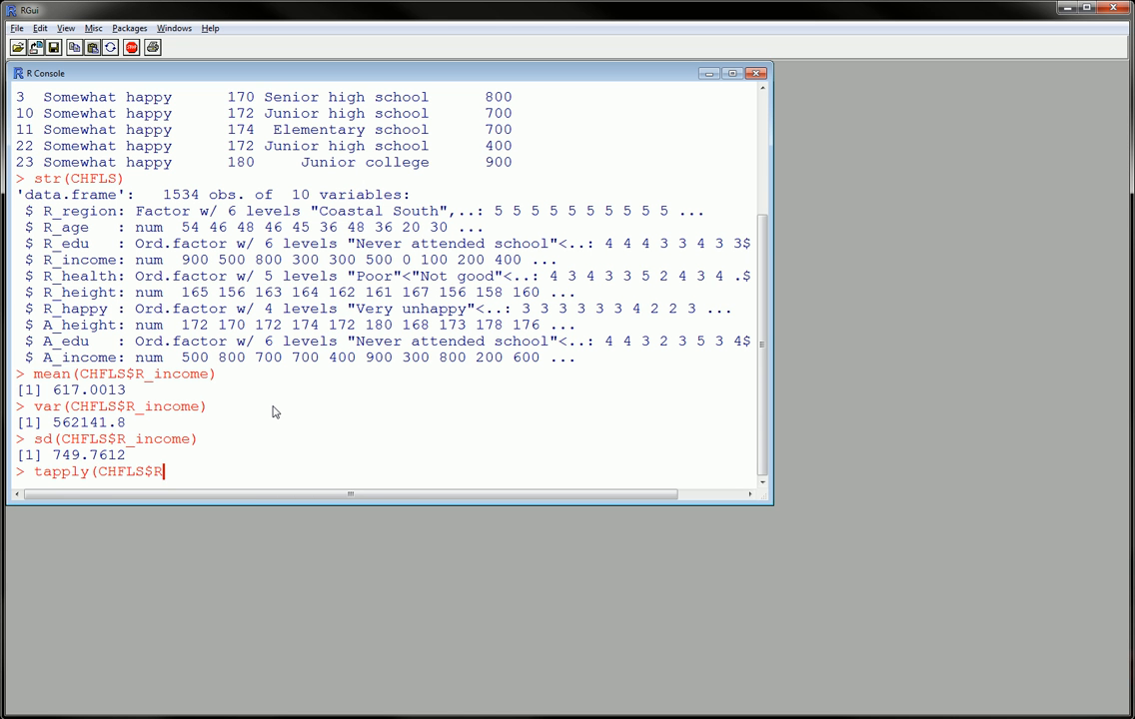
text(_income)
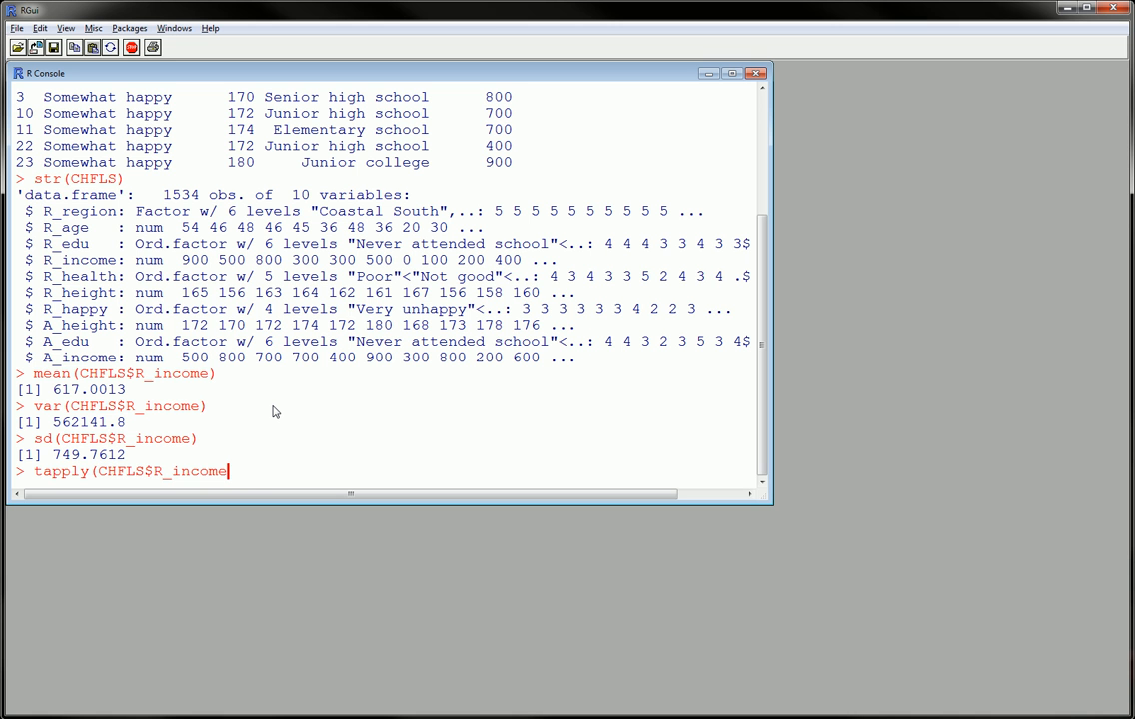
text(,)
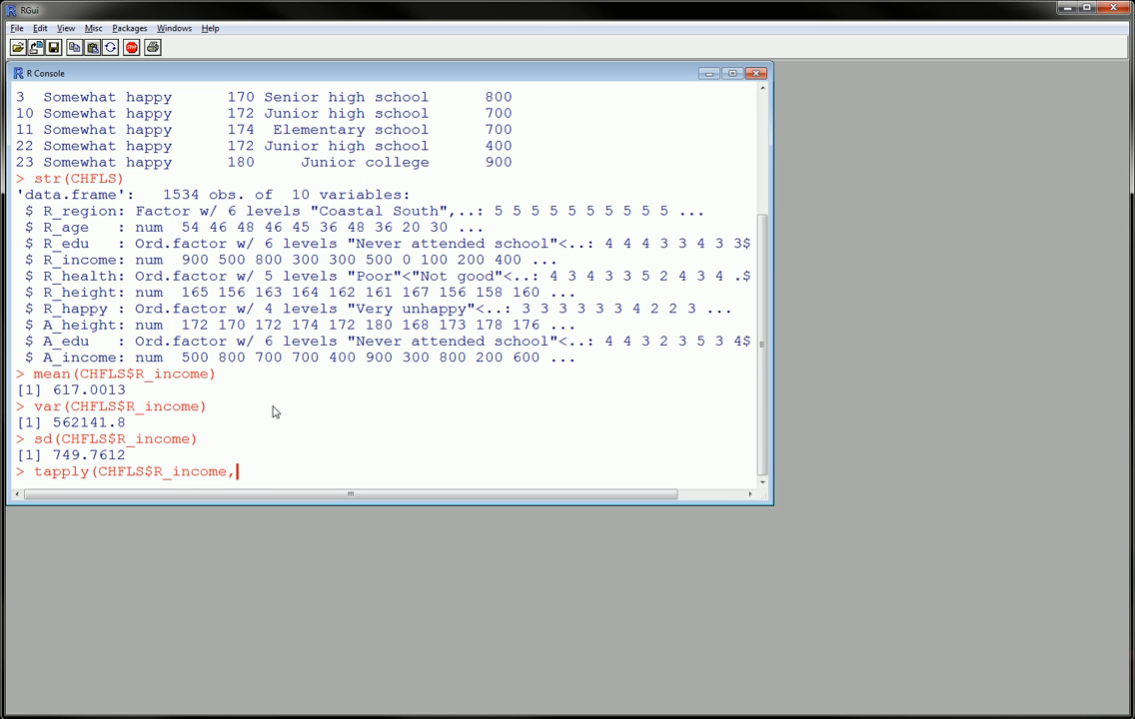
text(CHFLS)
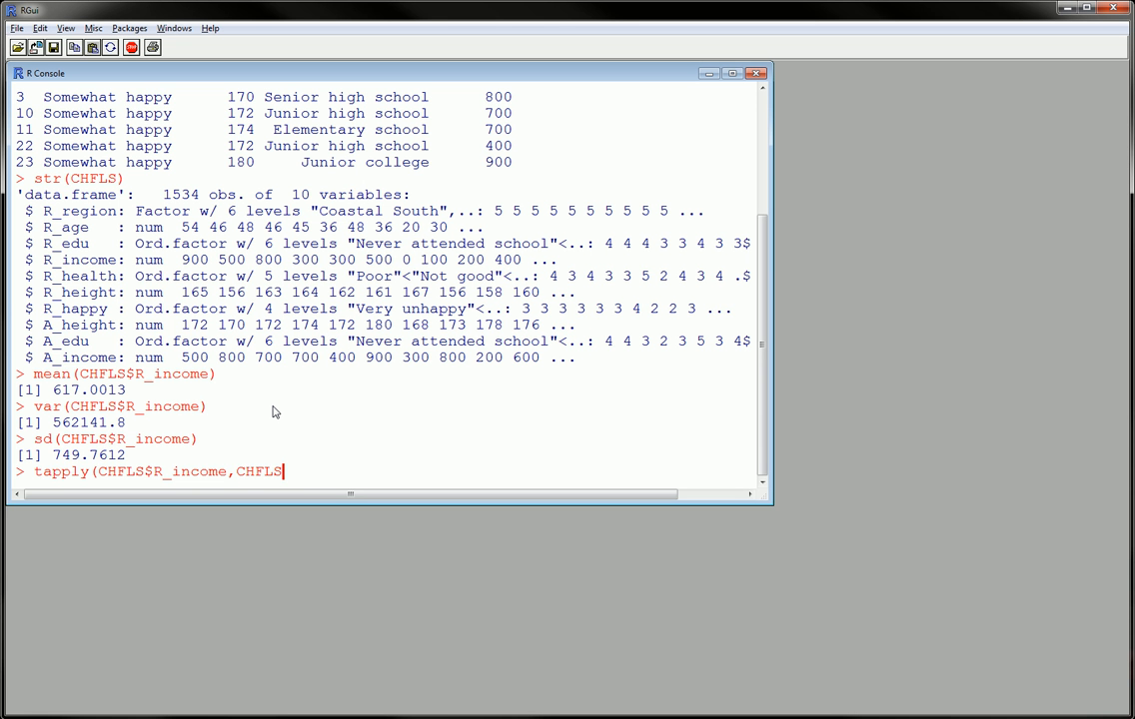
text($)
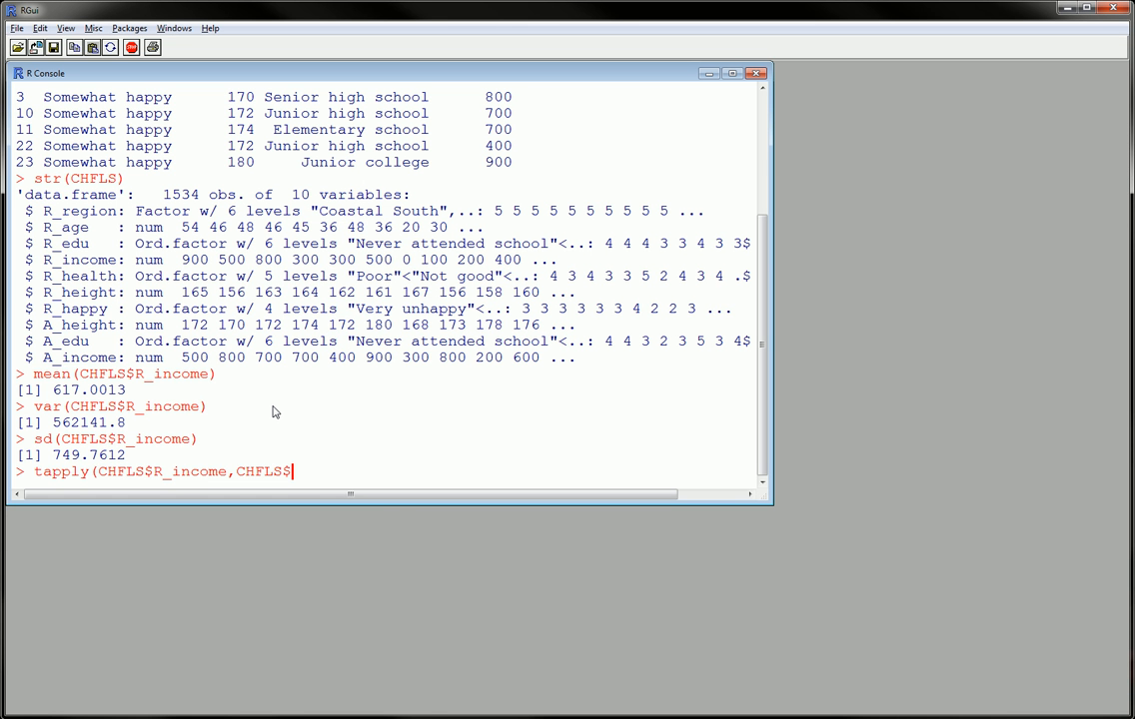
text(R_hea)
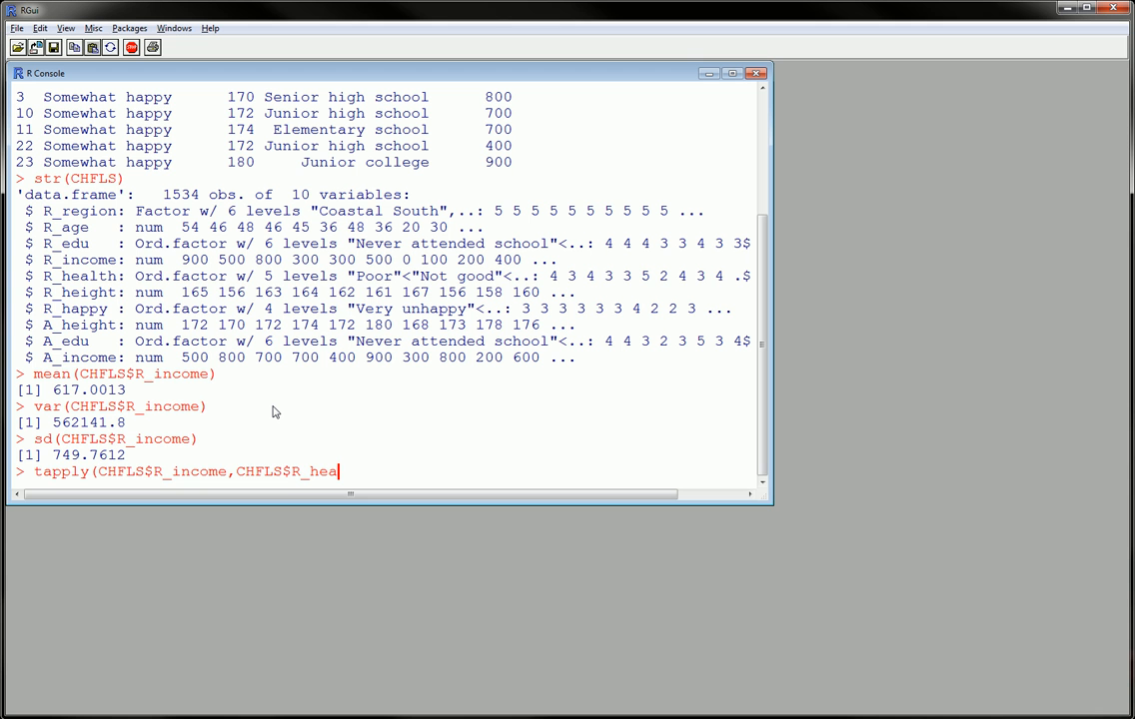
text(lth,)
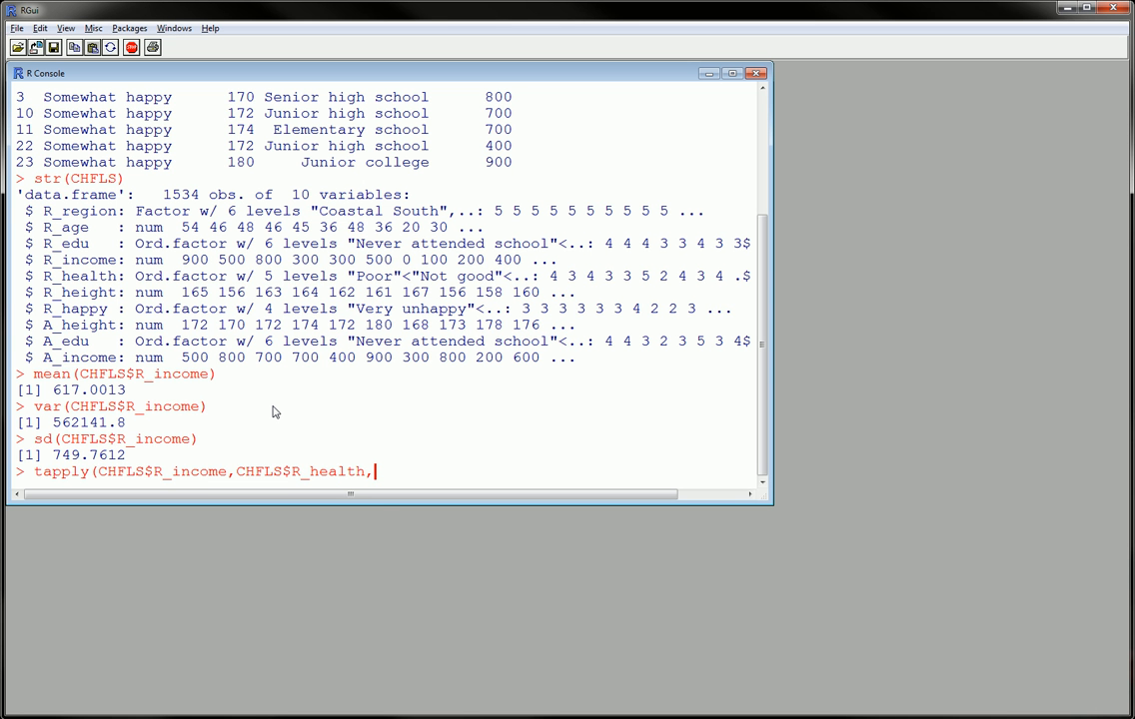
text(mean))
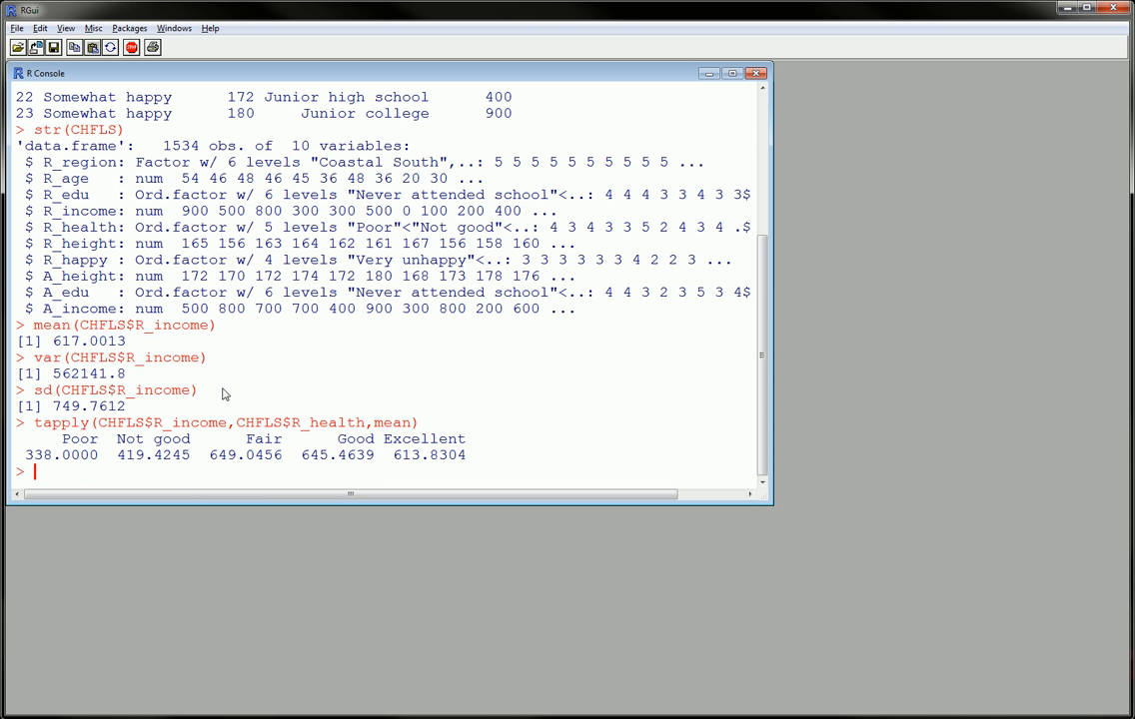
mouse_move(40, 440)
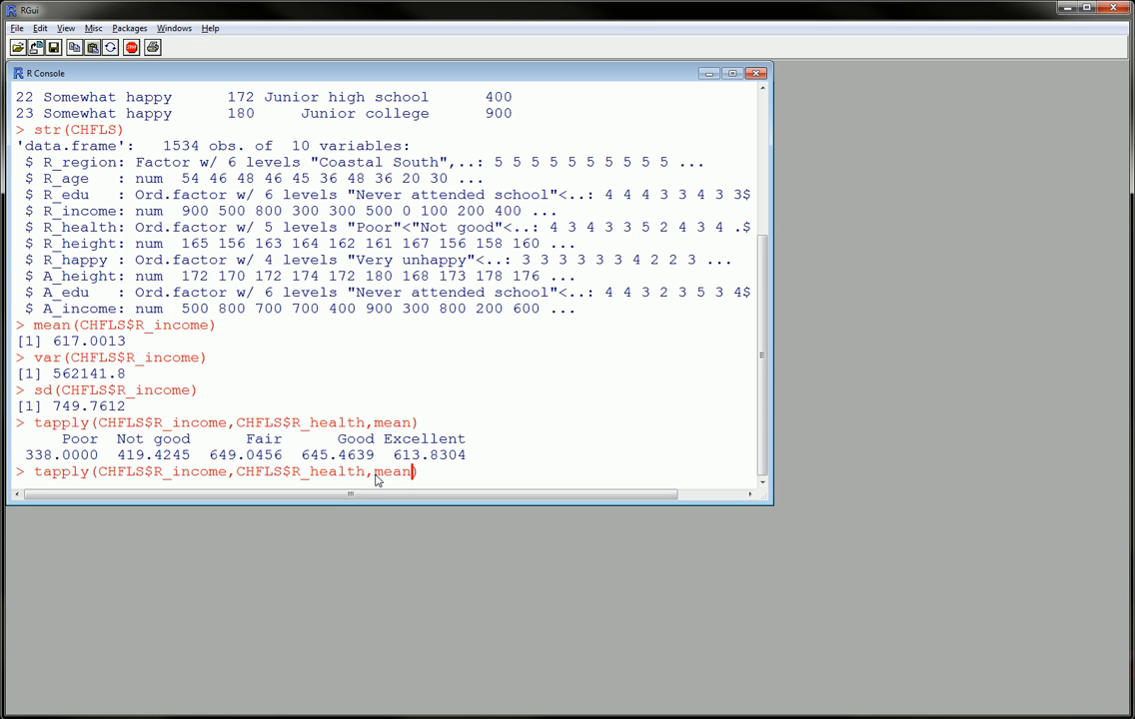
- Rerun the grouped tapply with var and sd, e.g. Poor variance 59328.89, sd 243.58
key(BackSpace)
text(var)
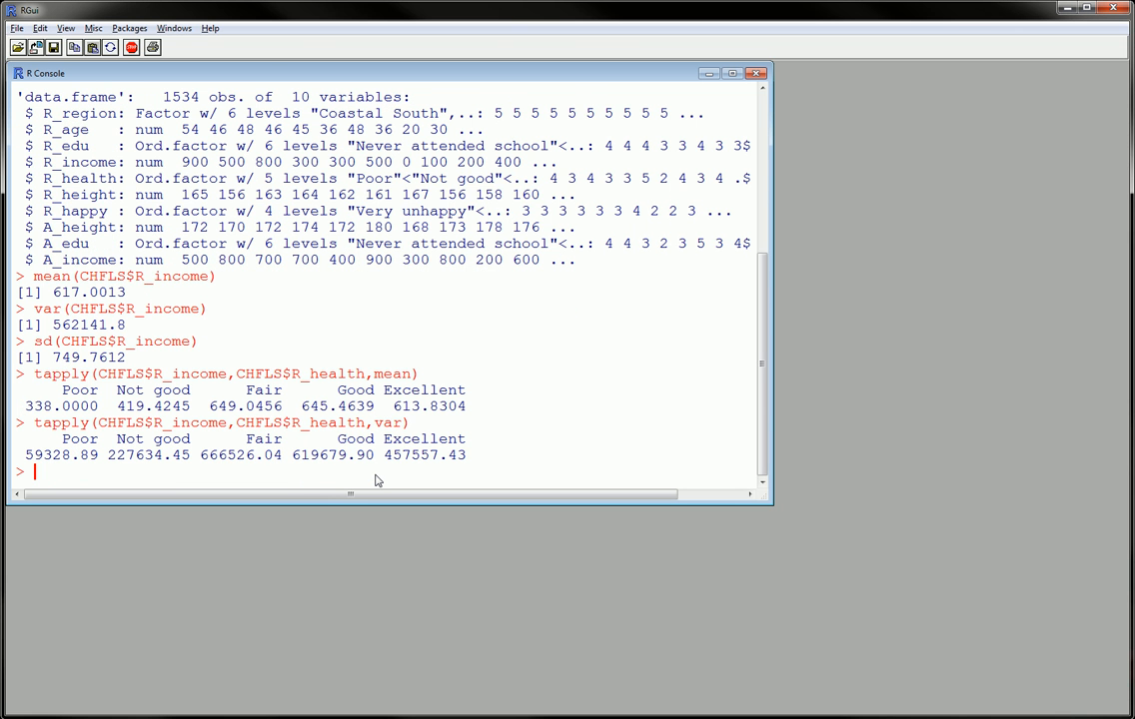
text(tapply(CHFLS$R_income,CHFLS$R_health,sd)
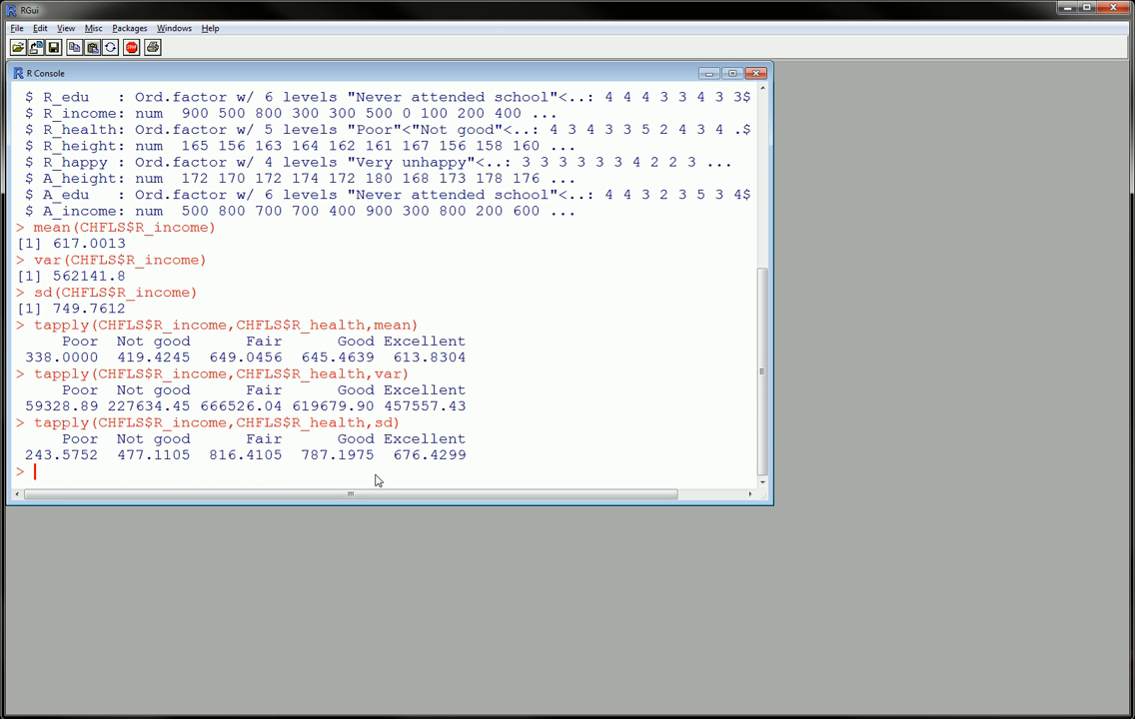
mouse_move(356, 480)
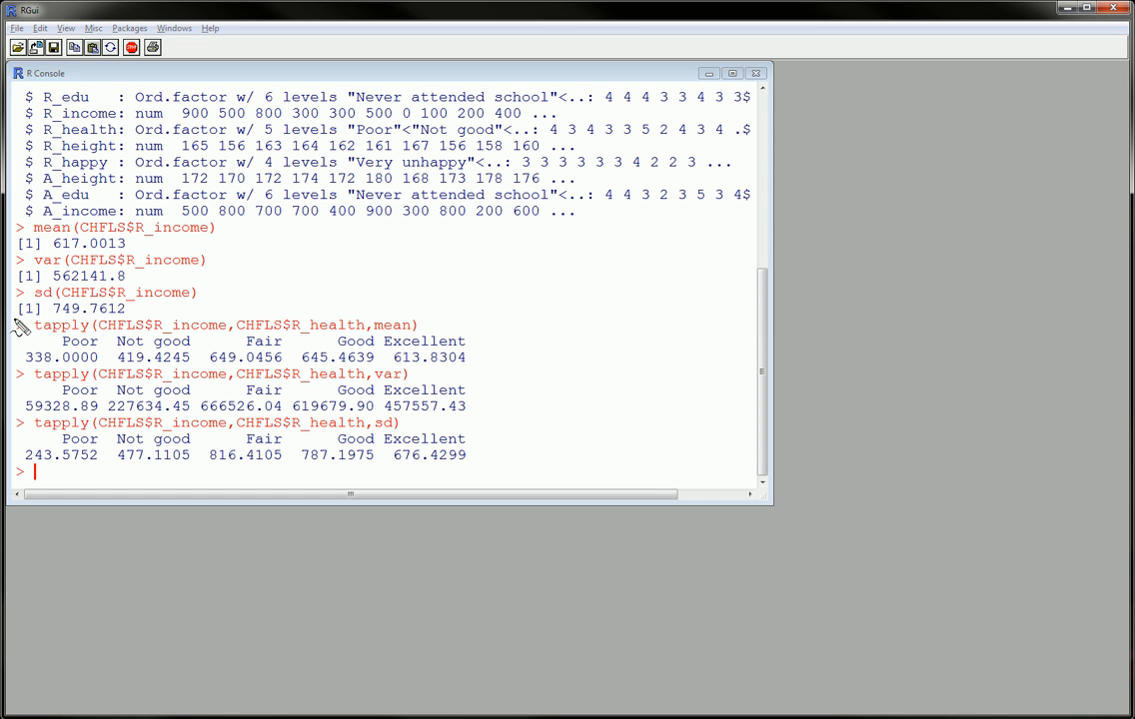
drag(20, 318, 484, 469)
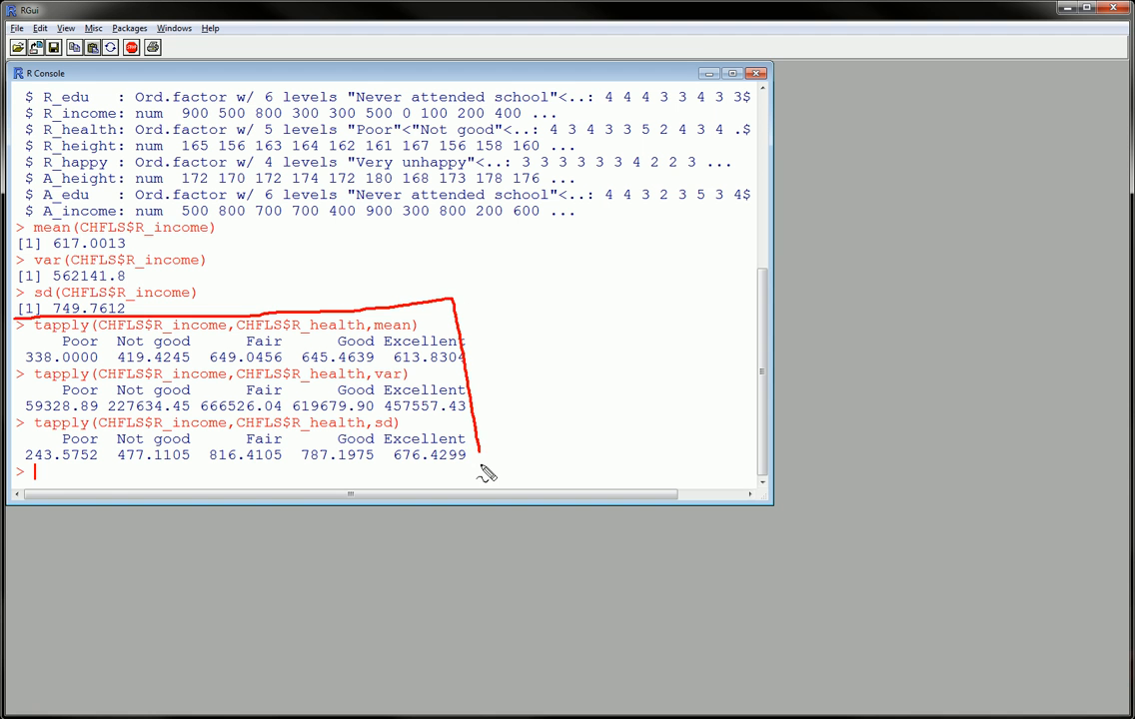